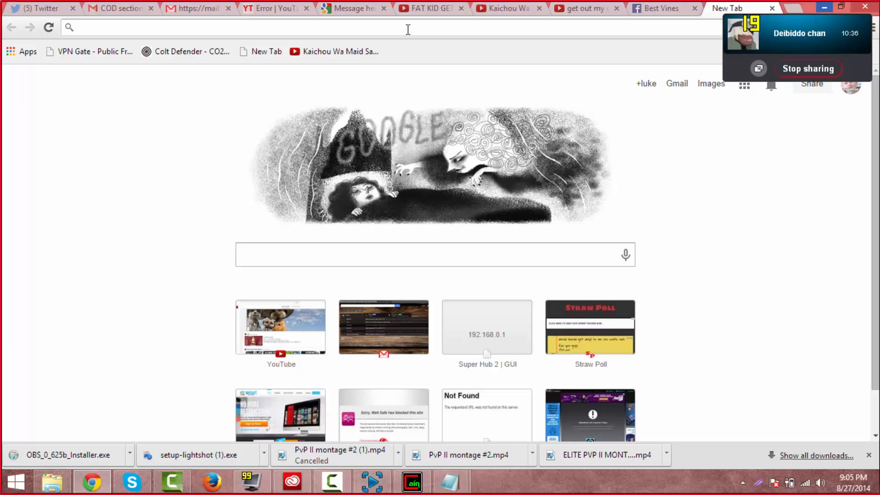
text(zerg)
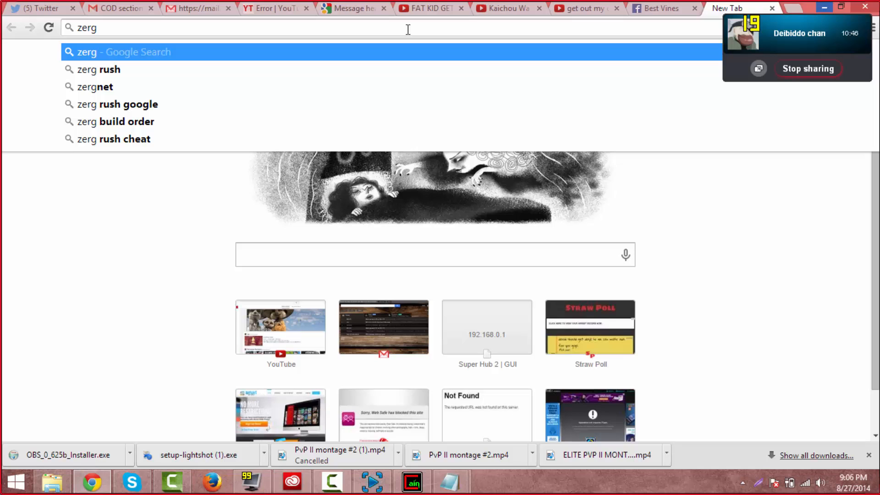
text(r)
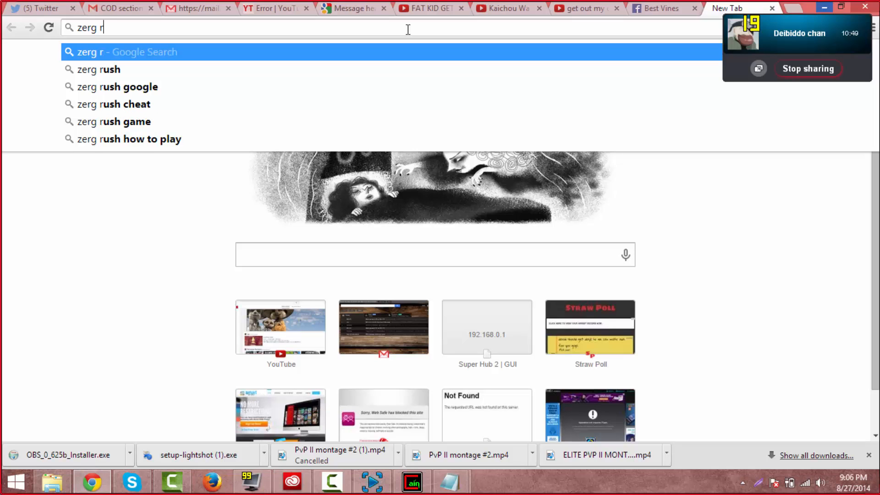
text(ush)
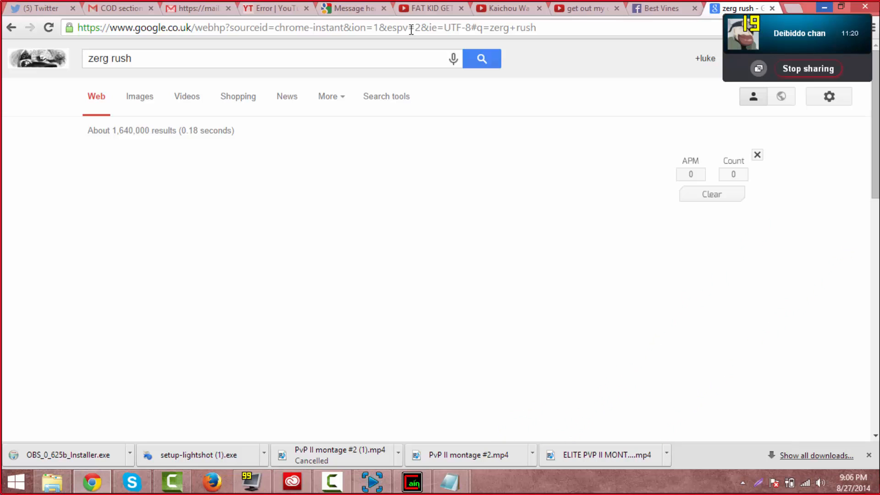
mouse_move(429, 8)
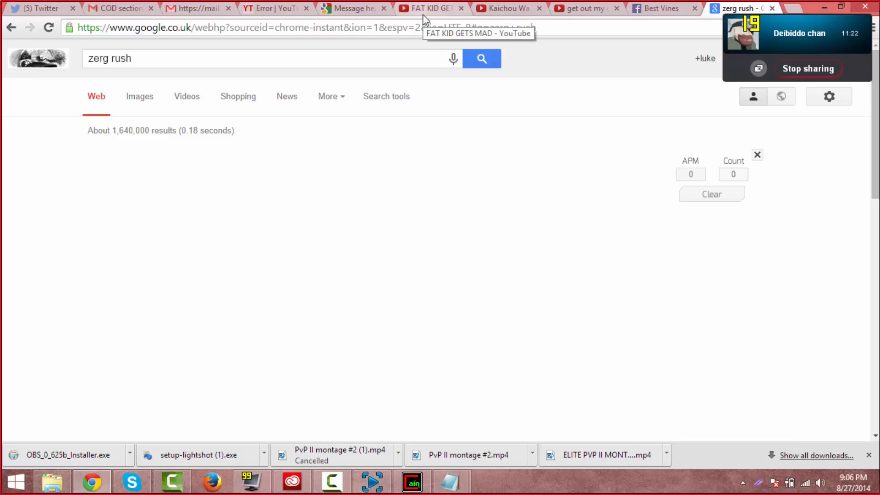